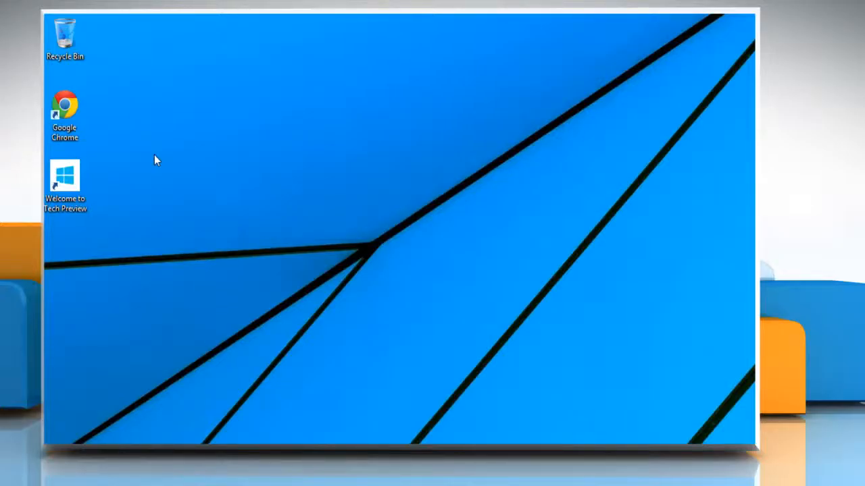
pyautogui.moveTo(199, 178)
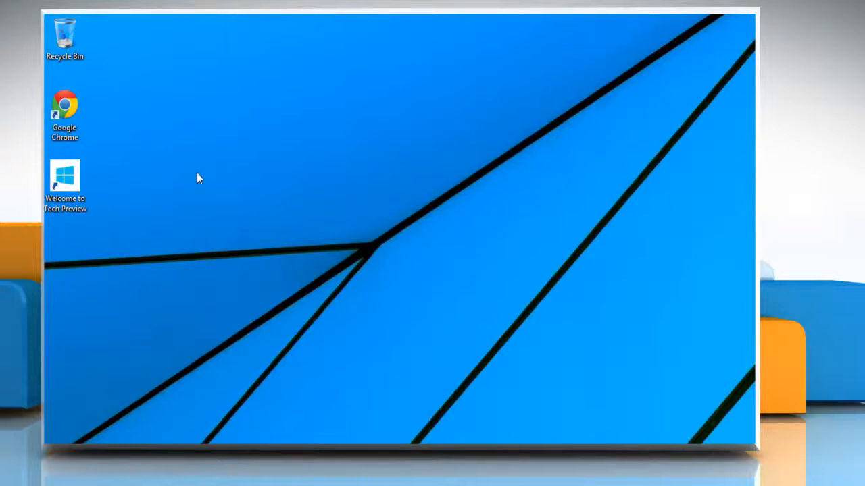
pyautogui.moveTo(197, 171)
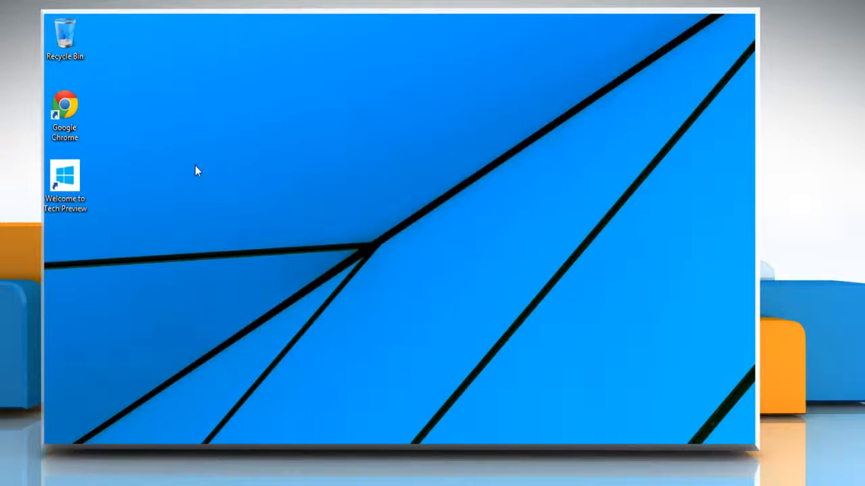
# Launch Google Chrome from its desktop shortcut's right-click menu.
pyautogui.click(64, 115)
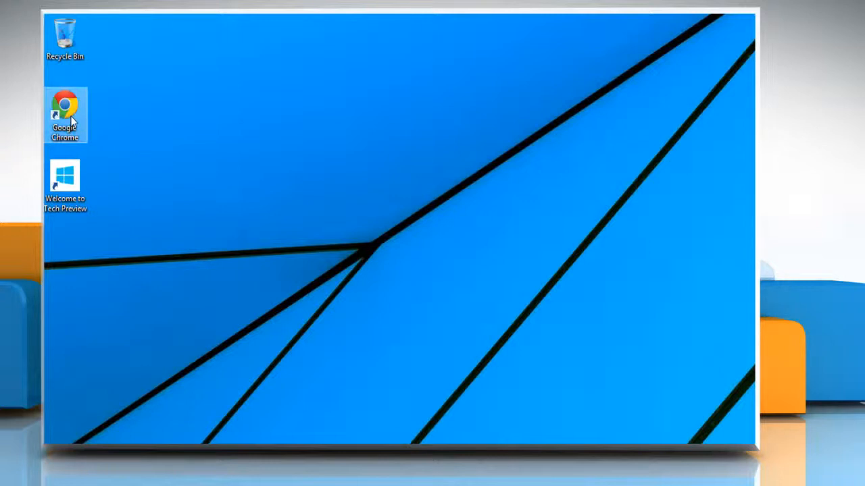
pyautogui.rightClick(65, 111)
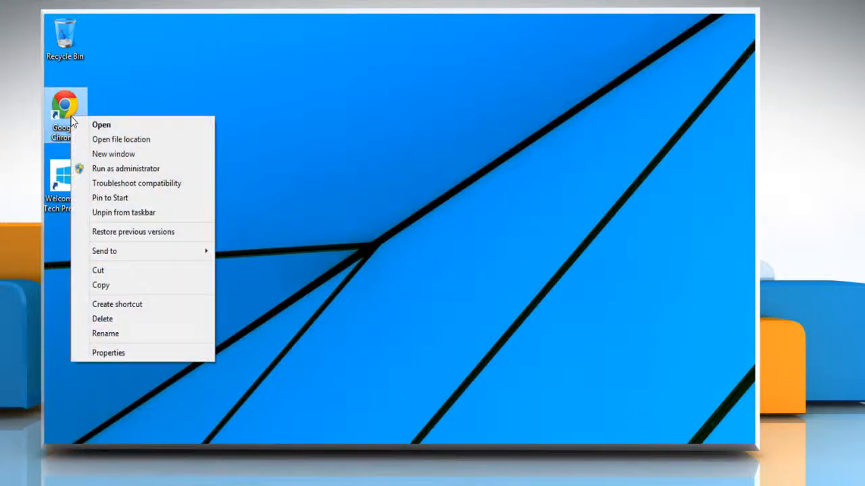
pyautogui.click(101, 124)
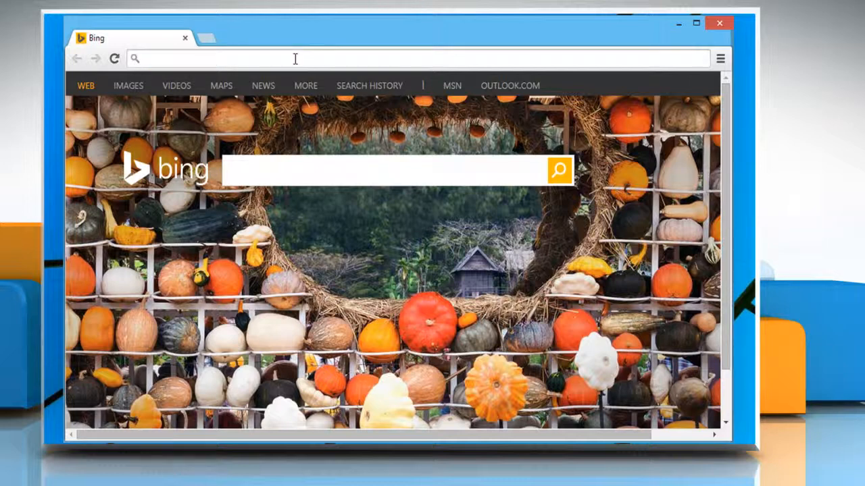
pyautogui.write('www.linkedin.com')
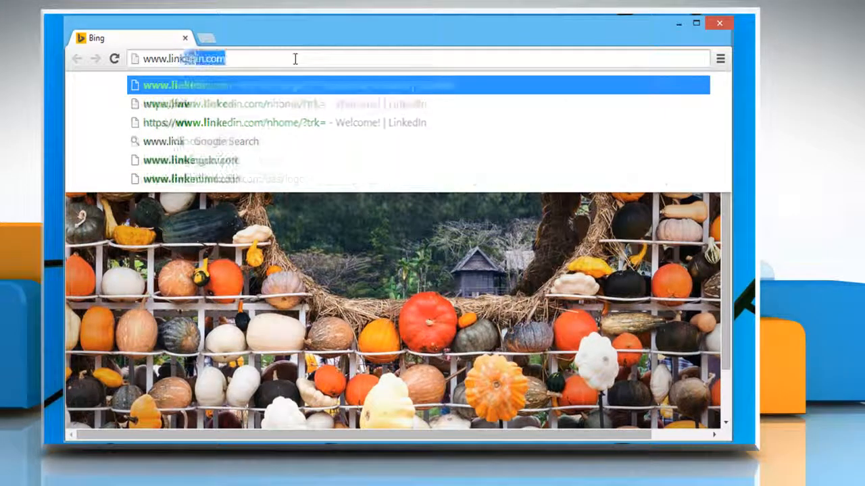
pyautogui.write('www.linkedin.com')
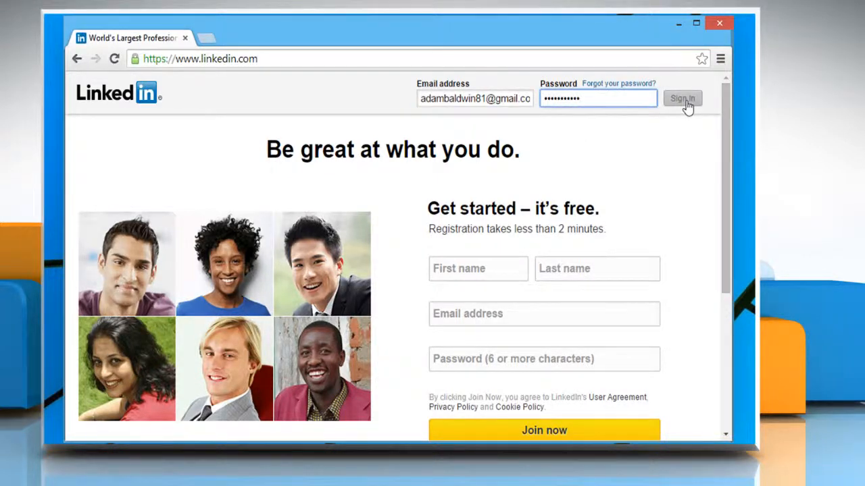
pyautogui.click(681, 98)
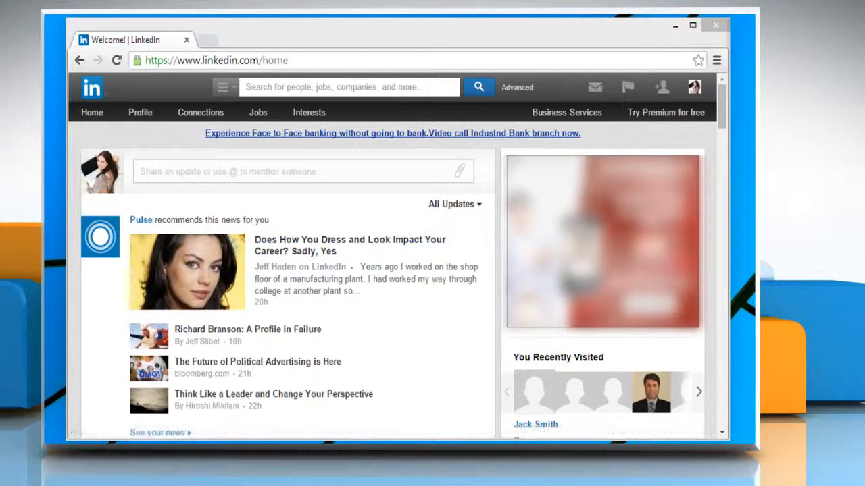
pyautogui.click(594, 87)
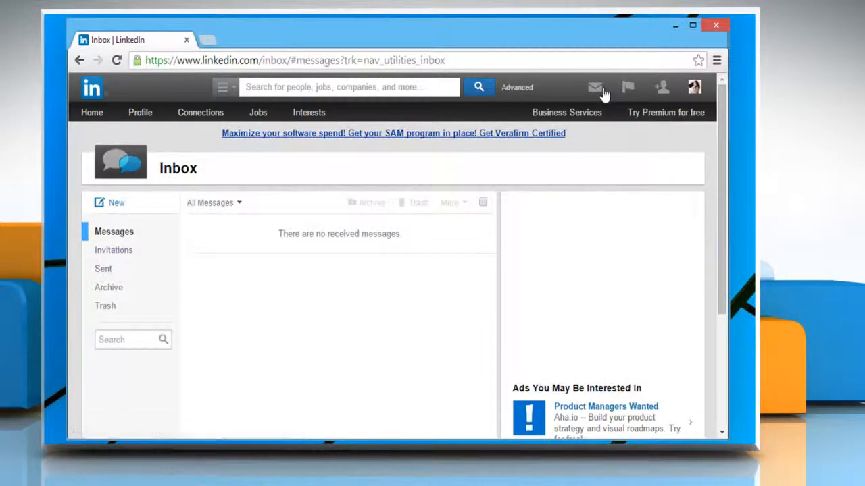
pyautogui.moveTo(104, 269)
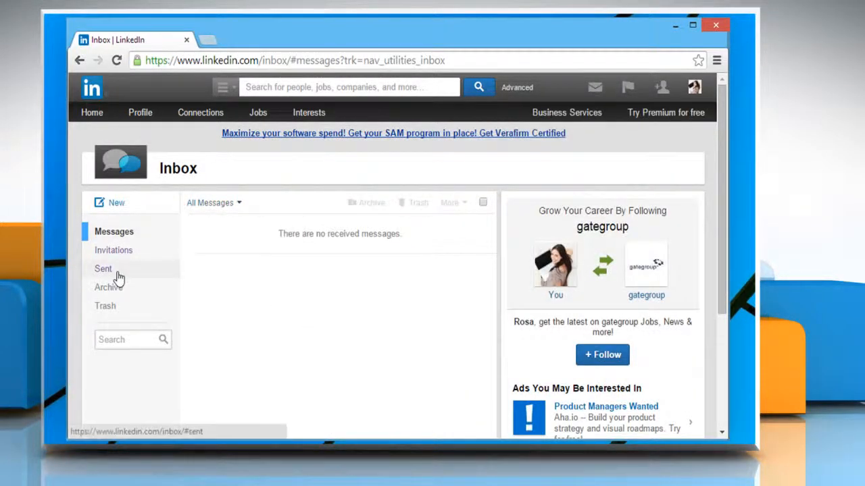
pyautogui.click(103, 269)
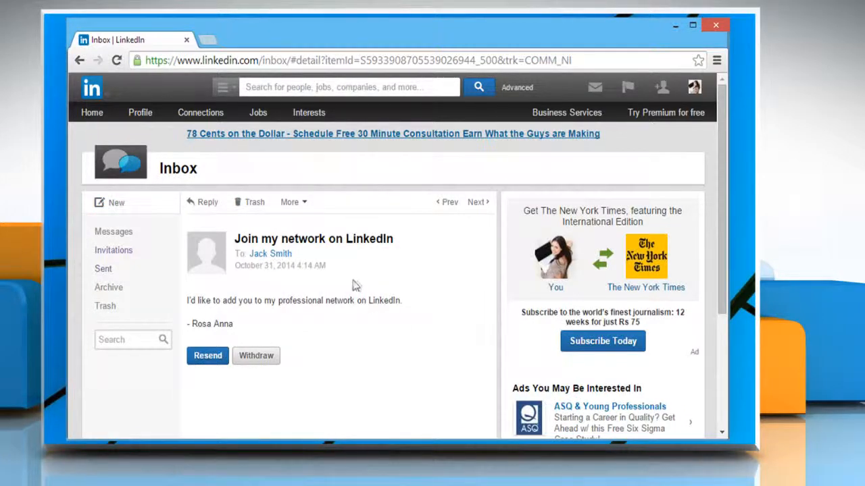
pyautogui.moveTo(208, 355)
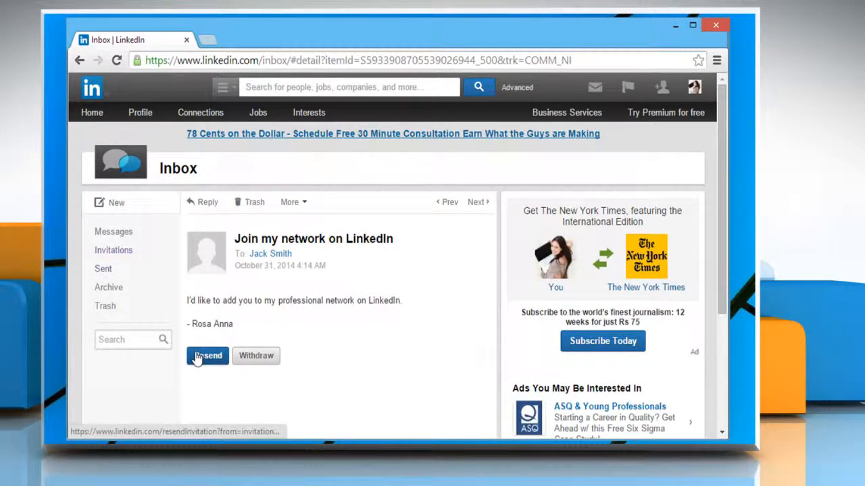
pyautogui.click(207, 356)
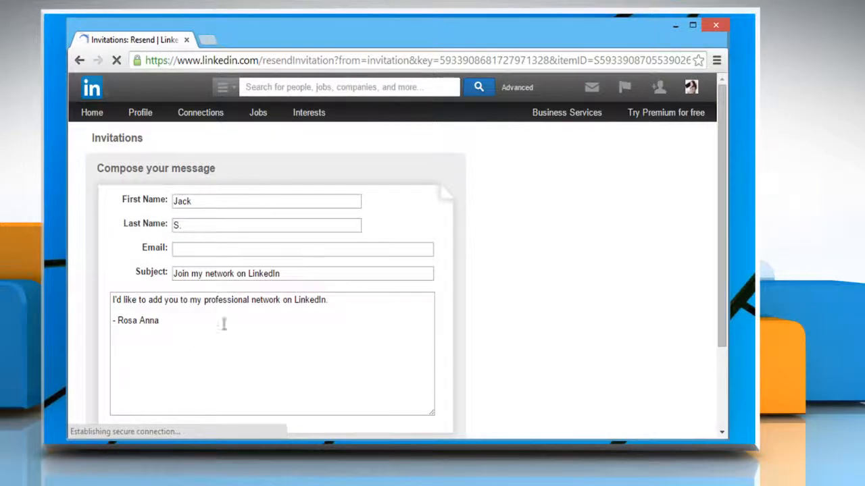
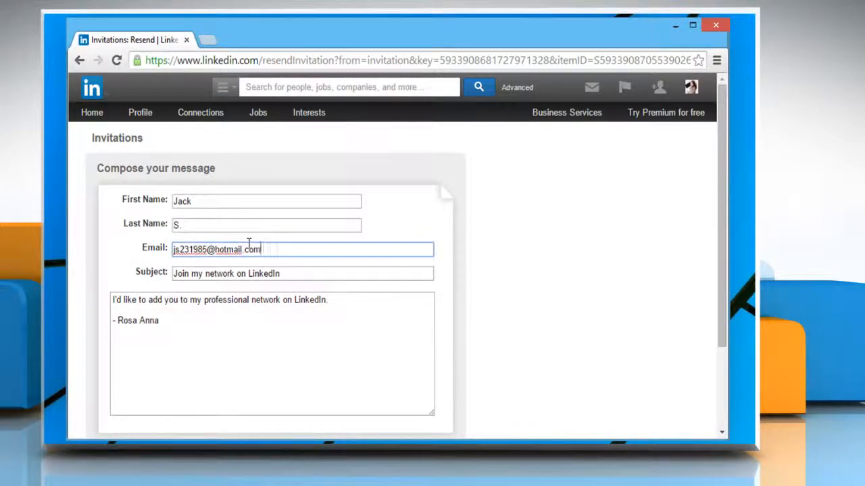
pyautogui.scroll(-3)
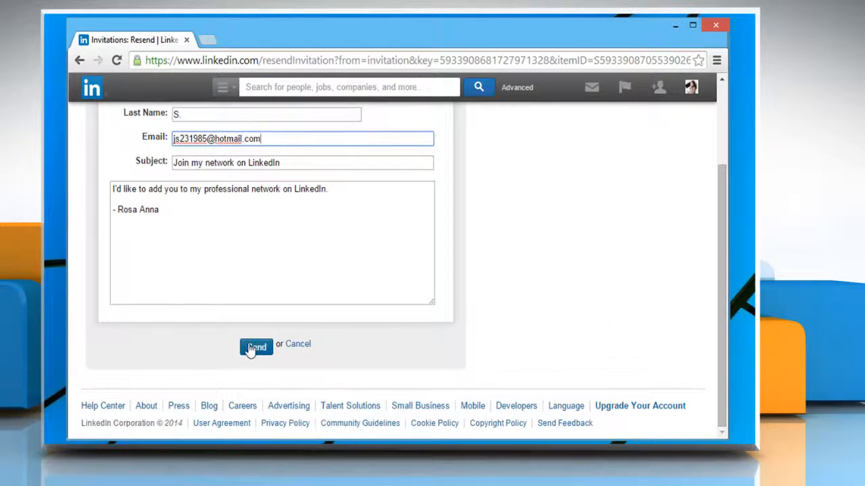
pyautogui.click(255, 347)
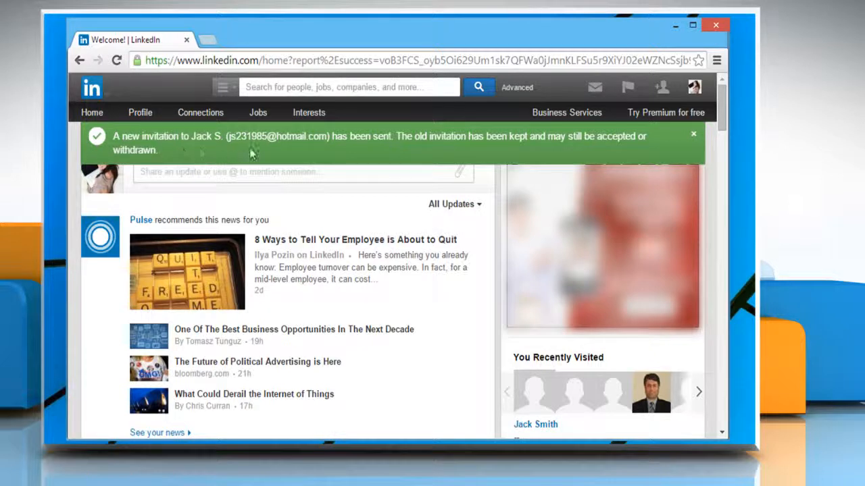
pyautogui.moveTo(402, 153)
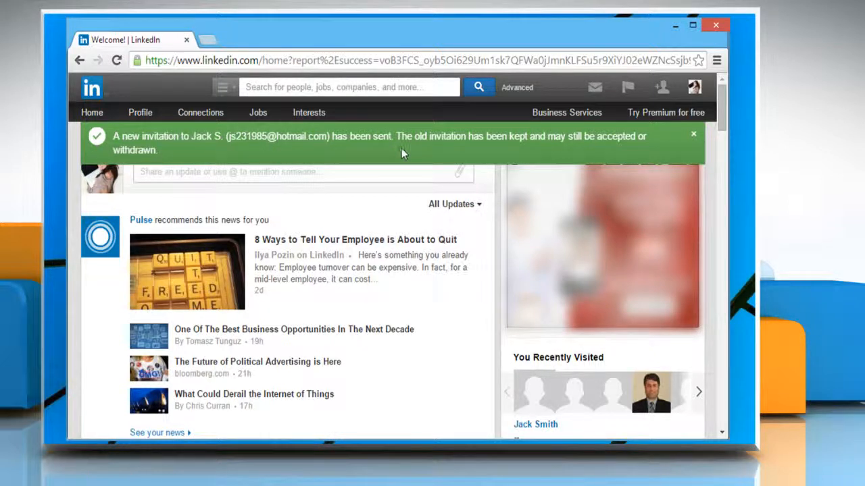